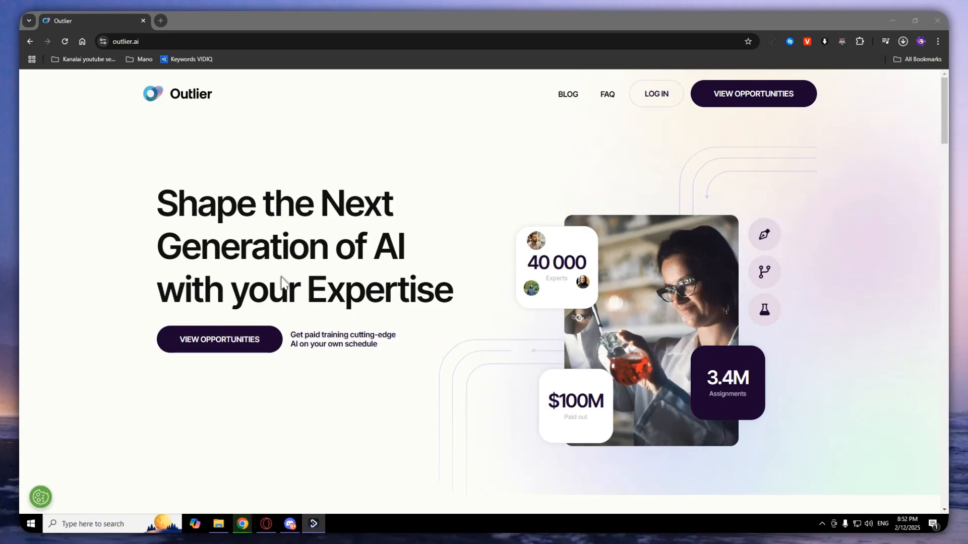
mouse_move(279, 240)
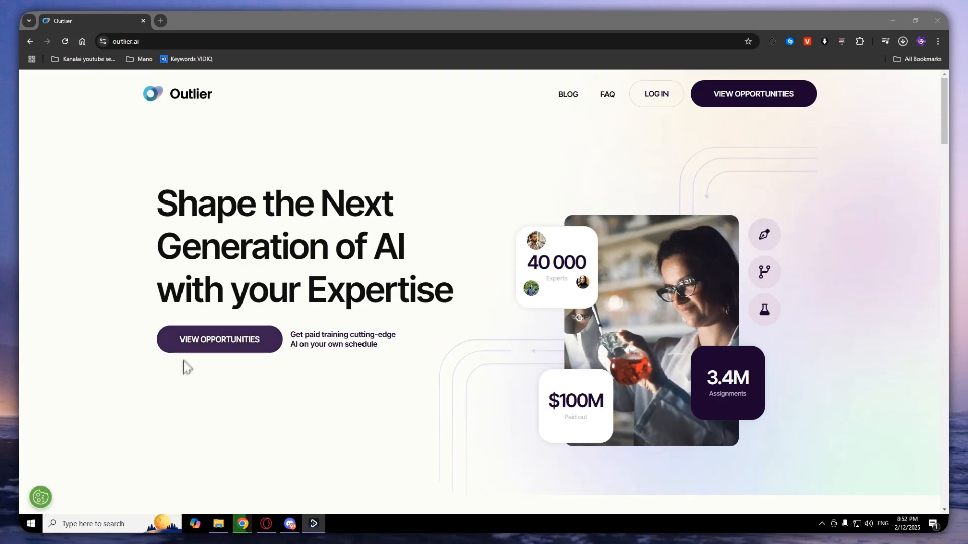
- View the 487 open opportunities and browse down to the Finnish Freelance Writer listing
click(219, 340)
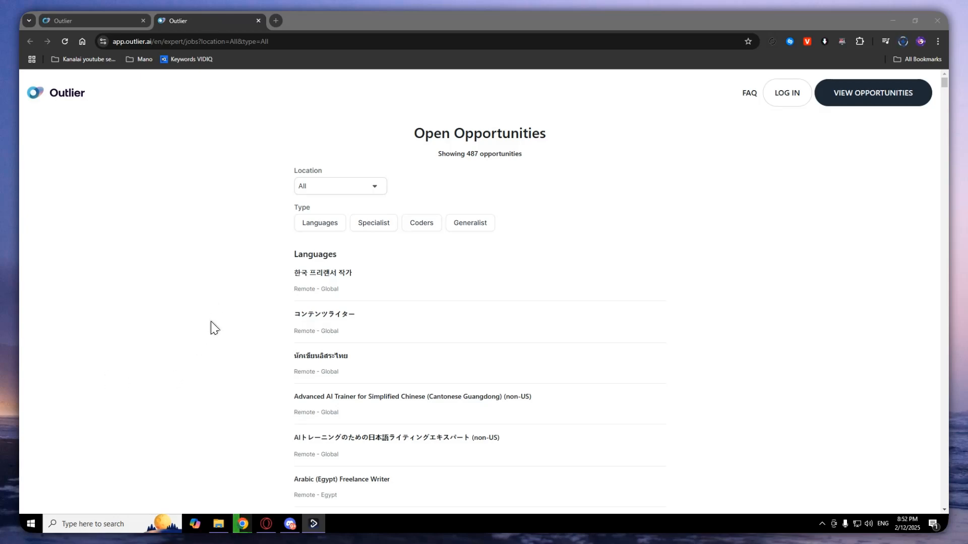
scroll(down, 3)
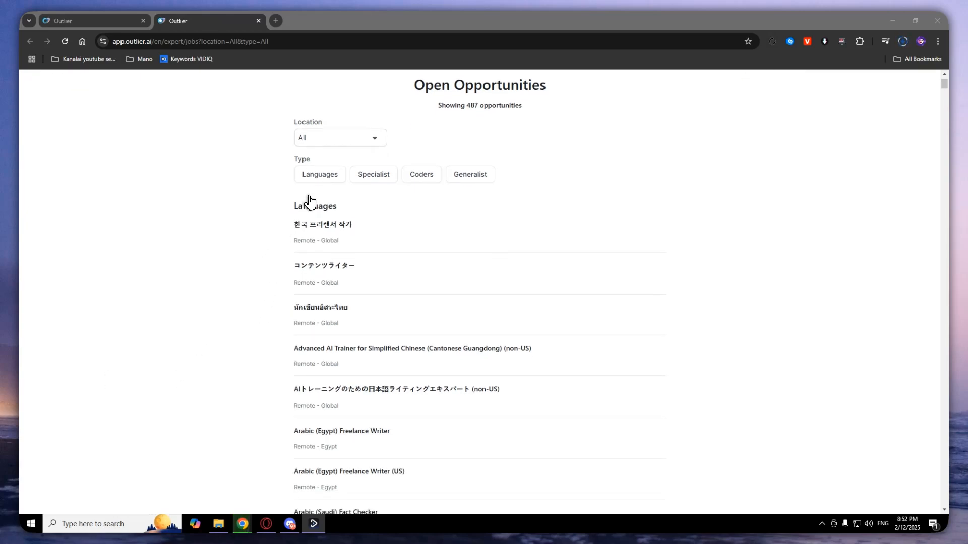
mouse_move(469, 174)
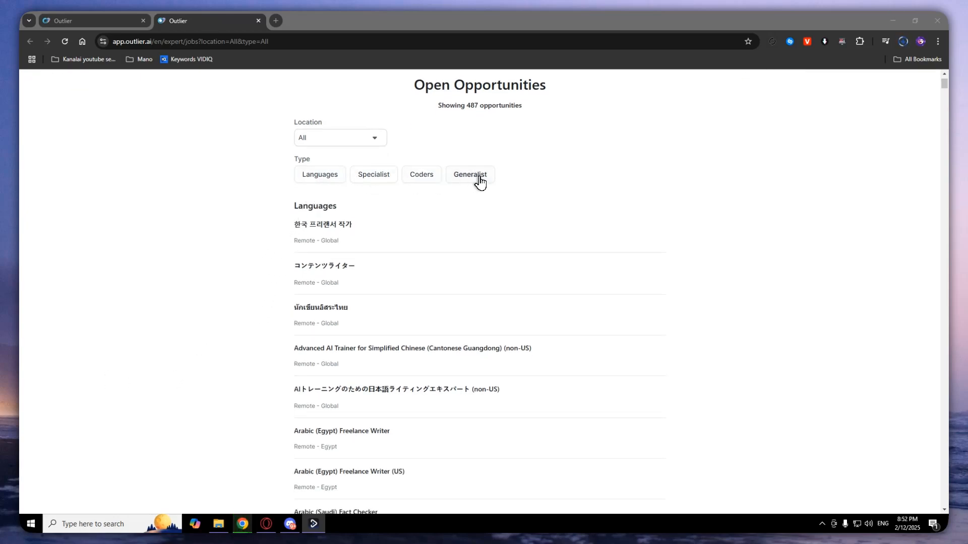
scroll(down, 3)
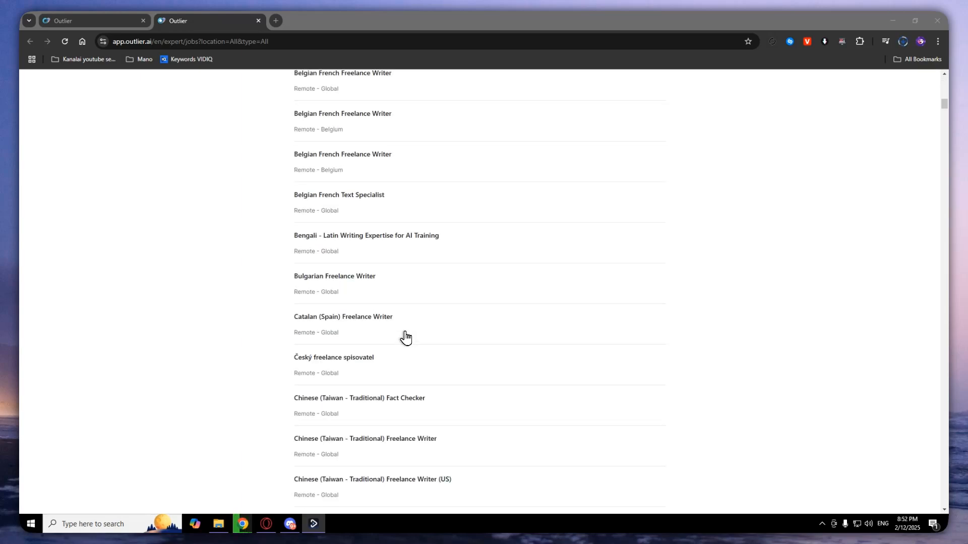
scroll(down, 3)
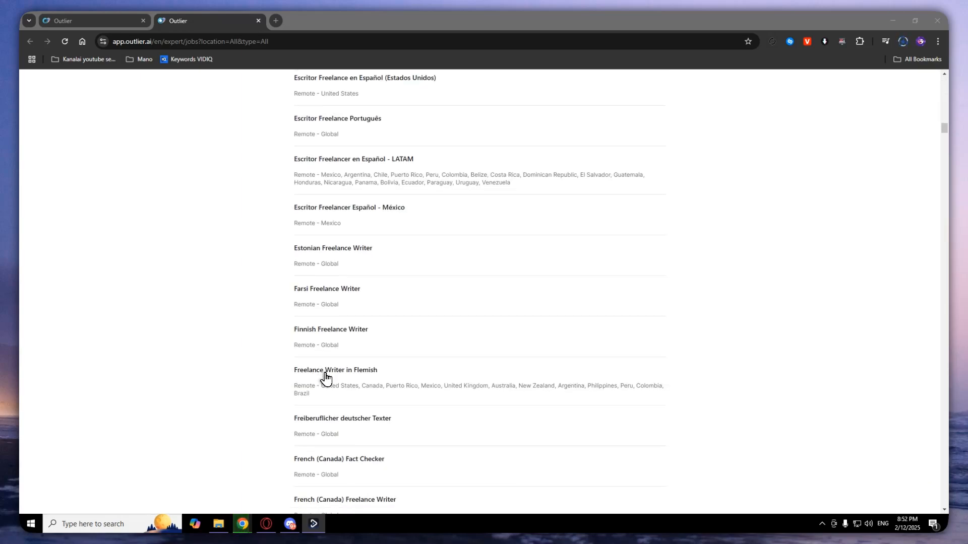
scroll(down, 3)
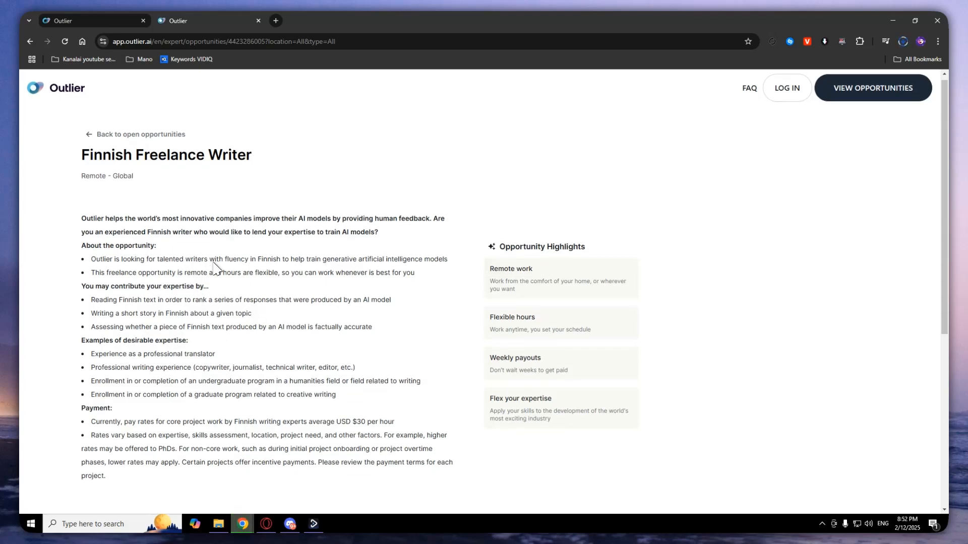
- Answer Yes to being a native Finnish speaker and apply for the Finnish Freelance Writer role
scroll(down, 3)
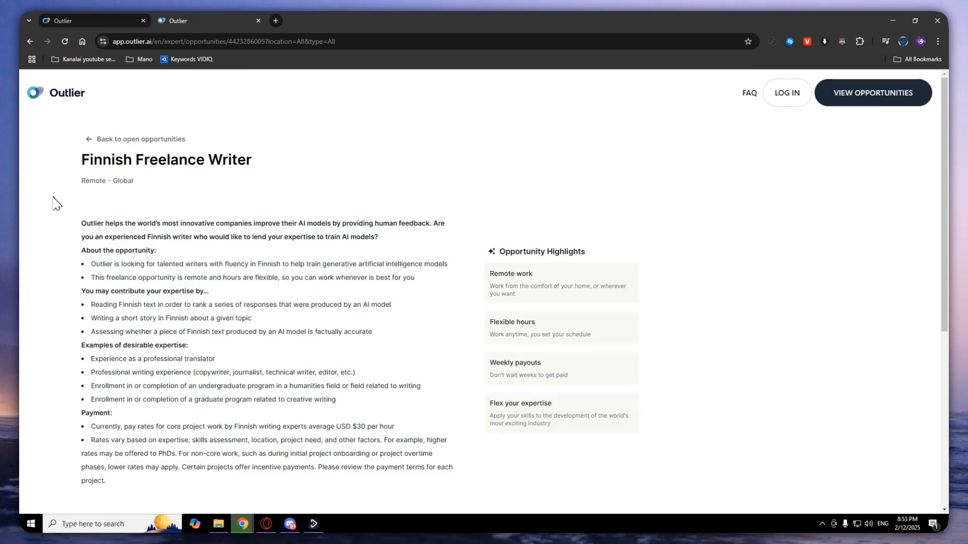
scroll(down, 3)
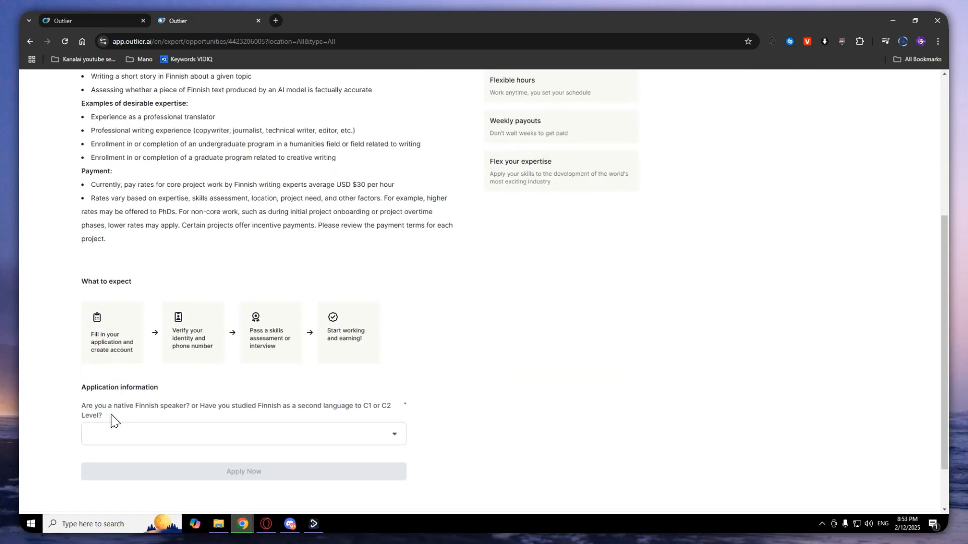
click(243, 433)
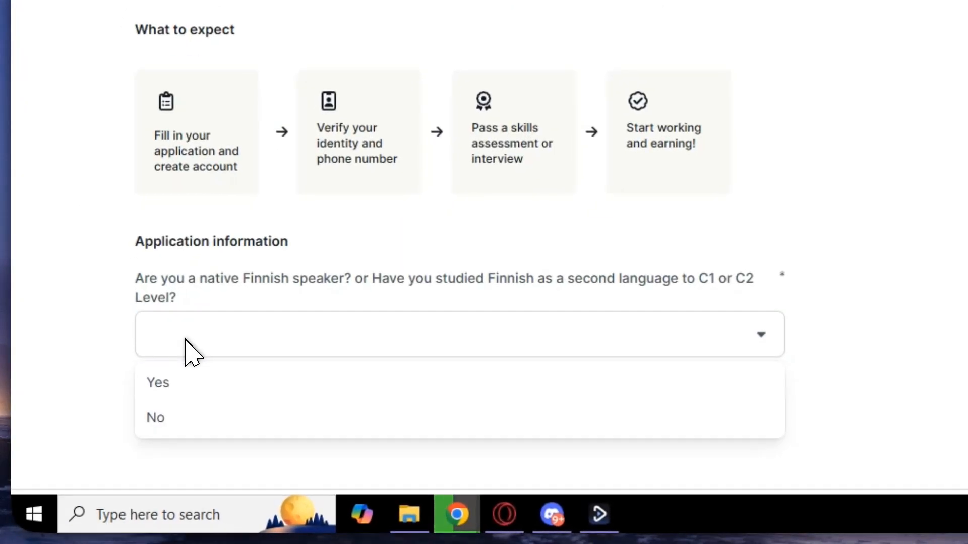
click(158, 383)
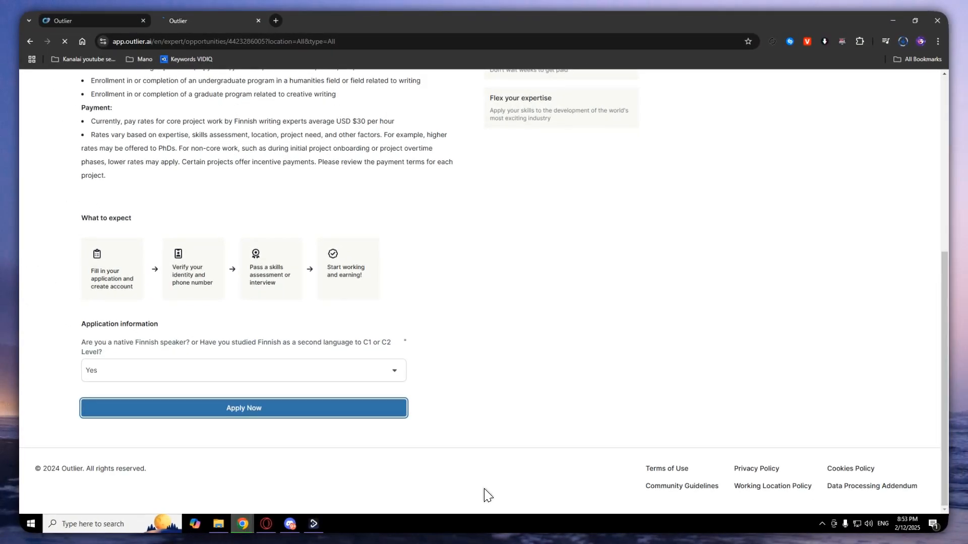
click(243, 408)
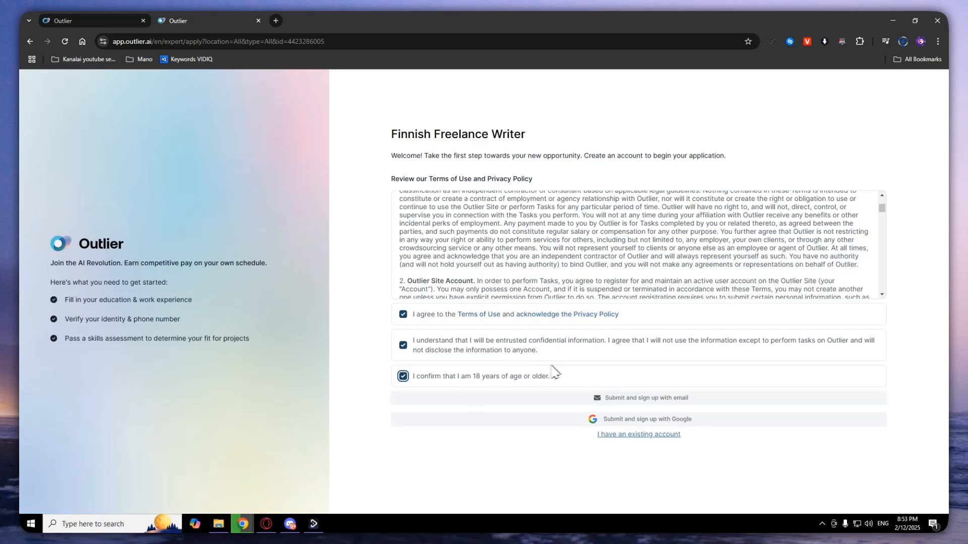
mouse_move(636, 406)
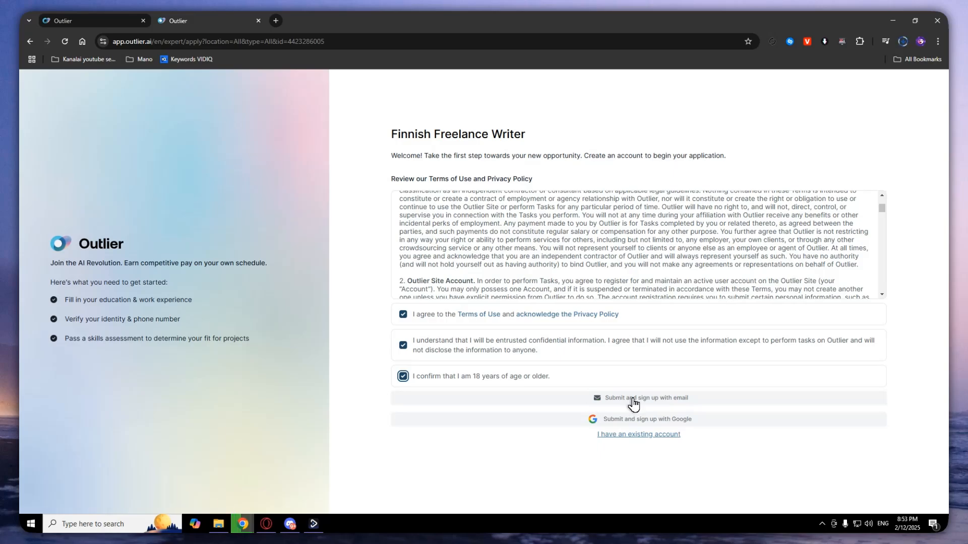
- Choose email sign-up, revealing the empty email and password fields
click(645, 397)
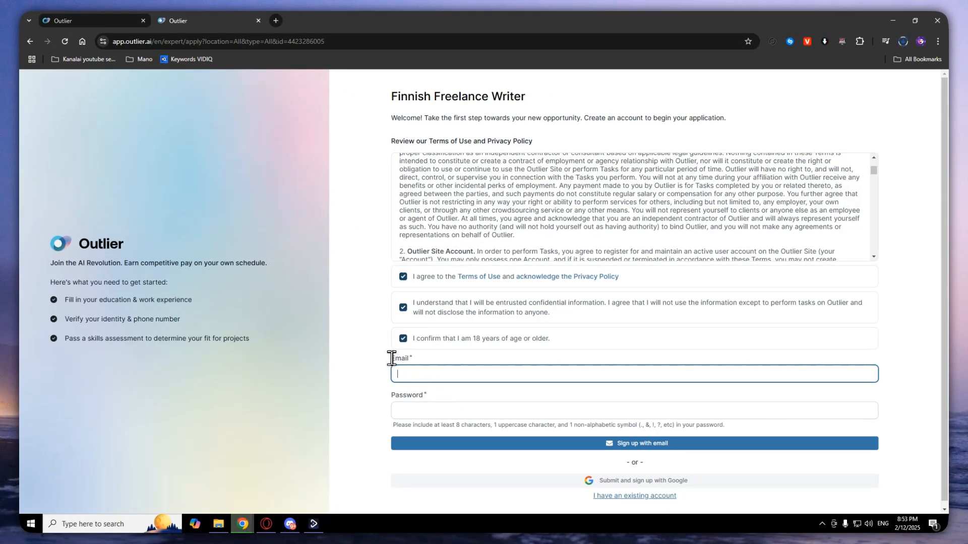
mouse_move(533, 472)
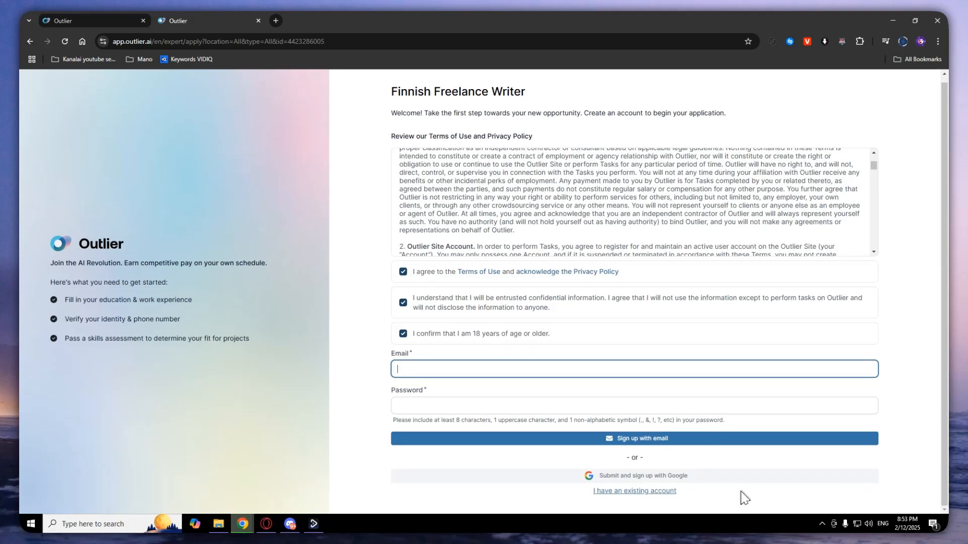
mouse_move(600, 484)
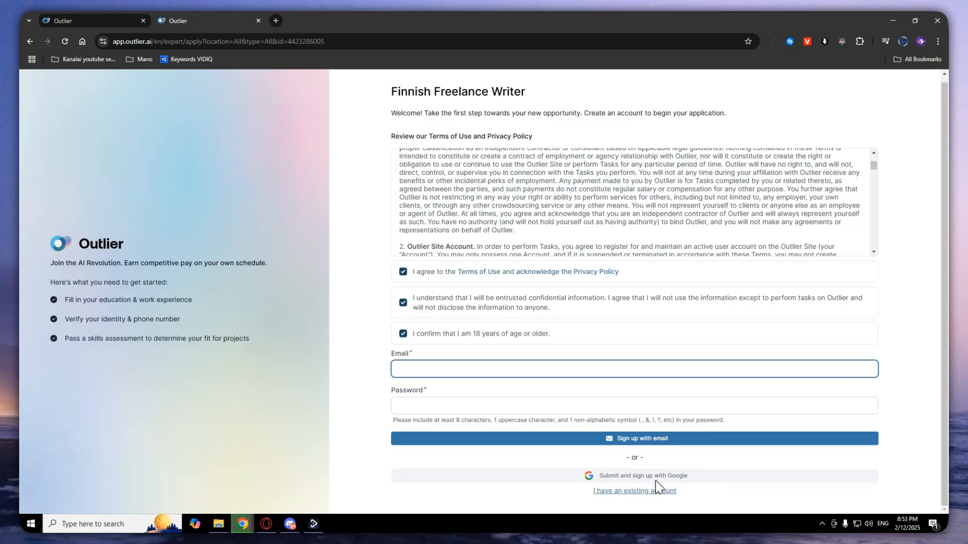
mouse_move(669, 473)
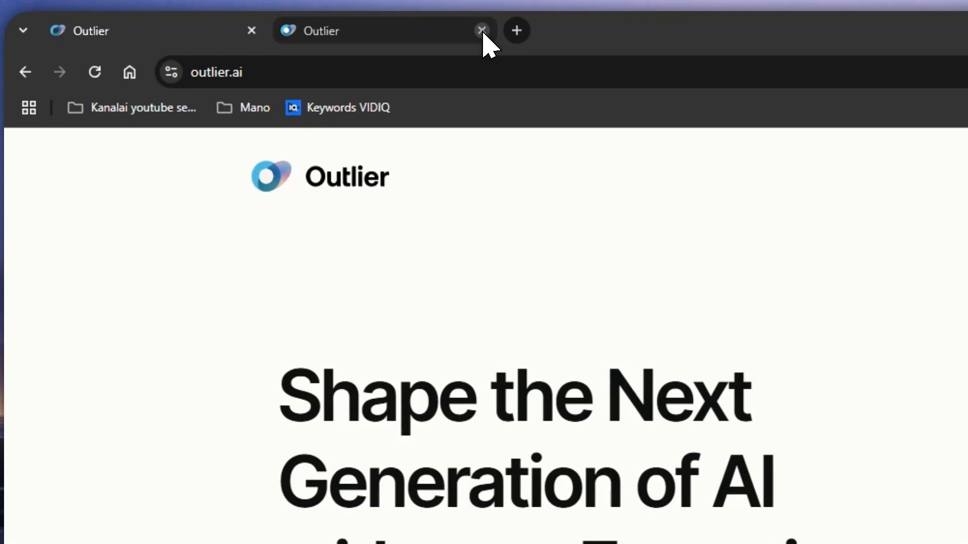
- Close the extra Outlier tab and view the open opportunities list again
click(482, 30)
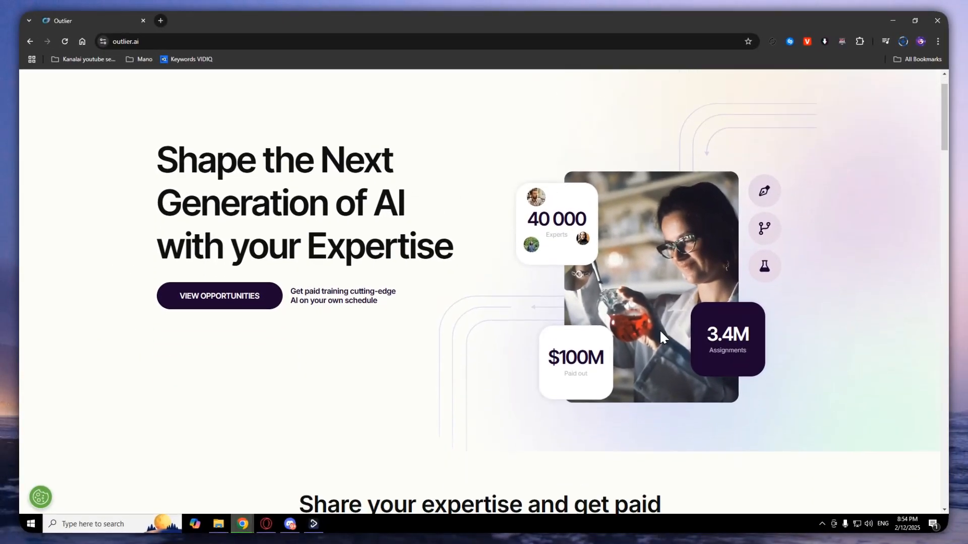
mouse_move(464, 293)
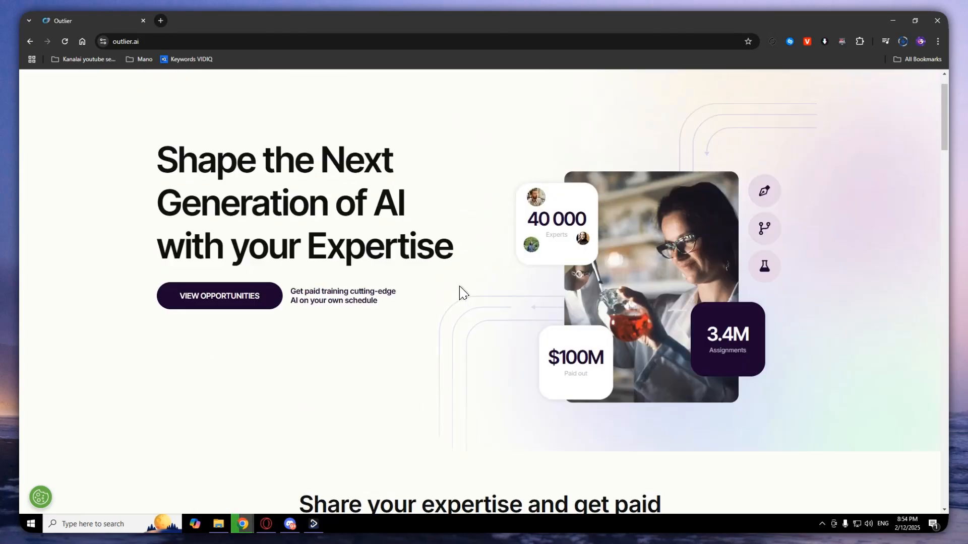
click(219, 295)
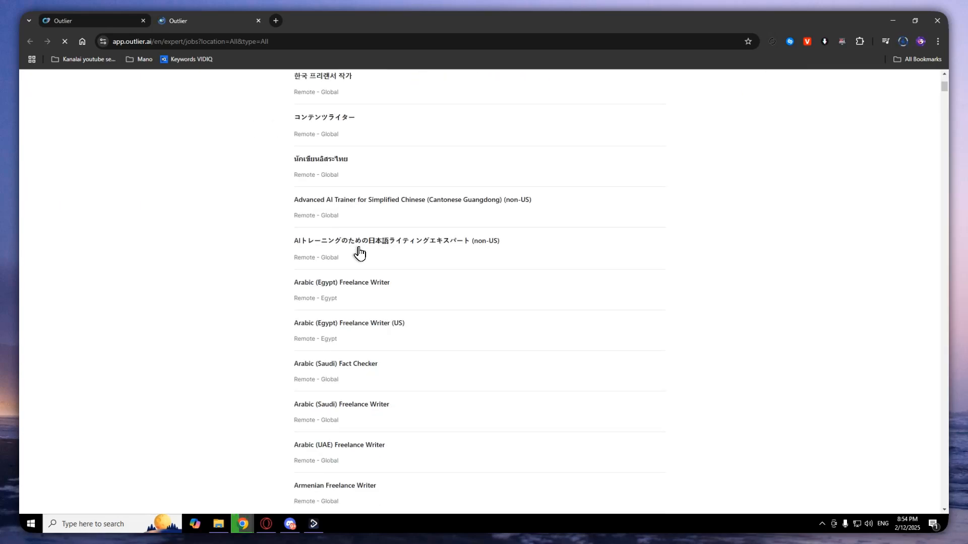
- Browse the list and select the Hrvatski Freelance Pisac opportunity
scroll(down, 3)
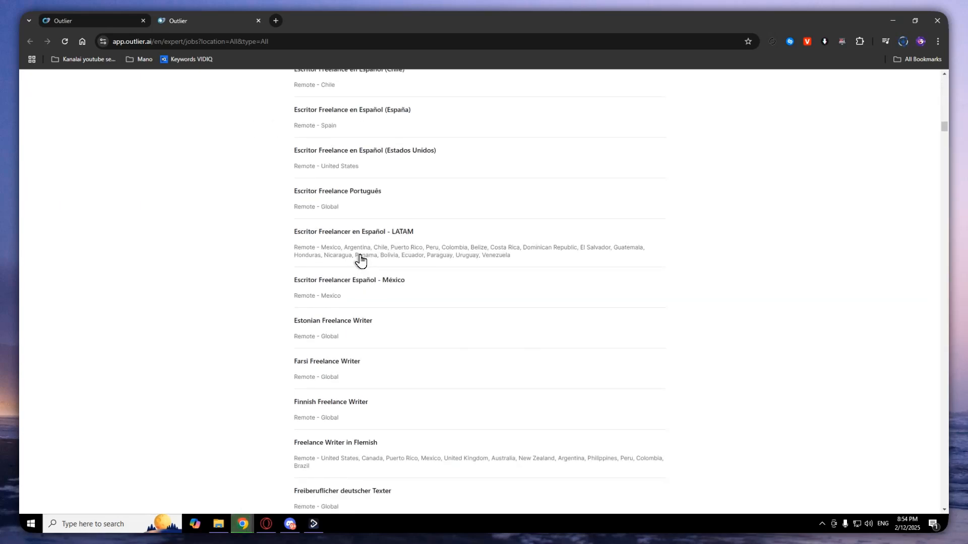
scroll(down, 3)
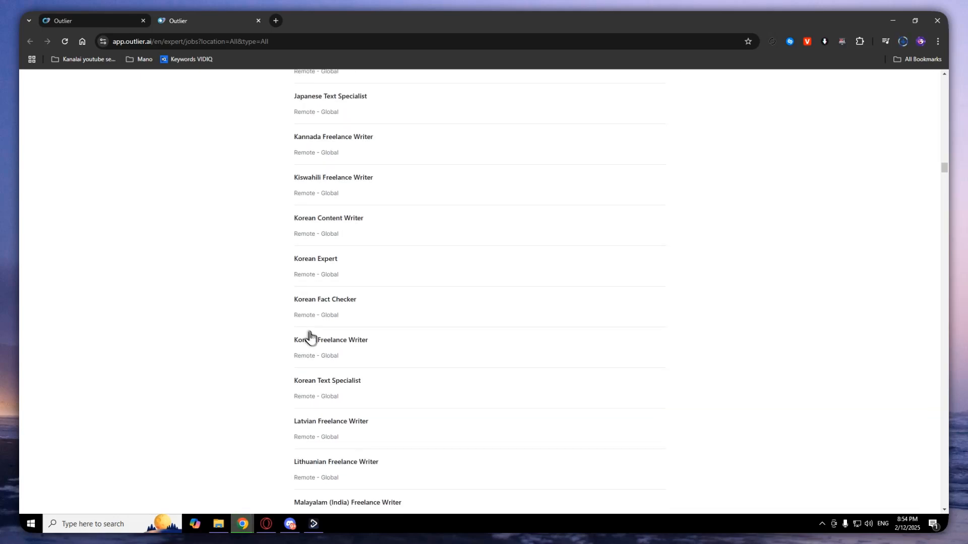
scroll(up, 3)
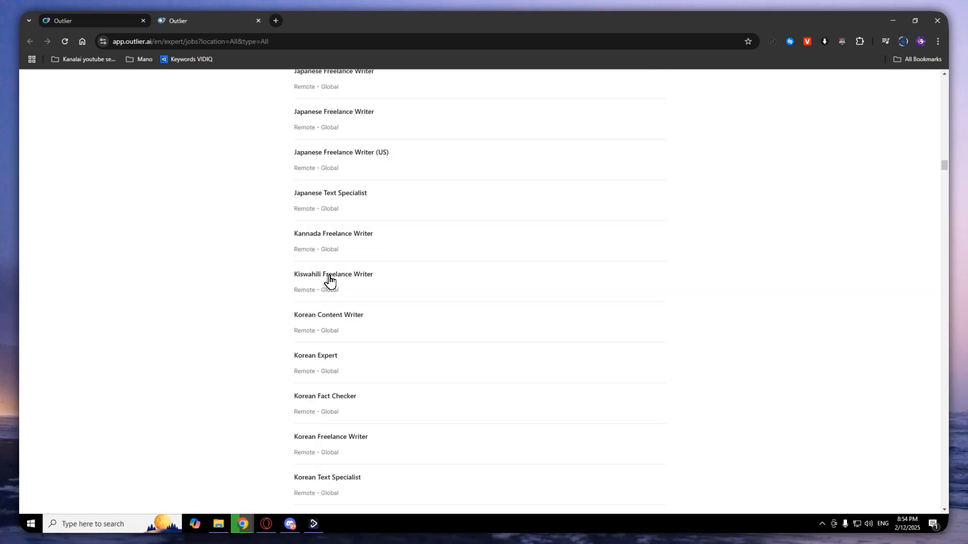
scroll(up, 3)
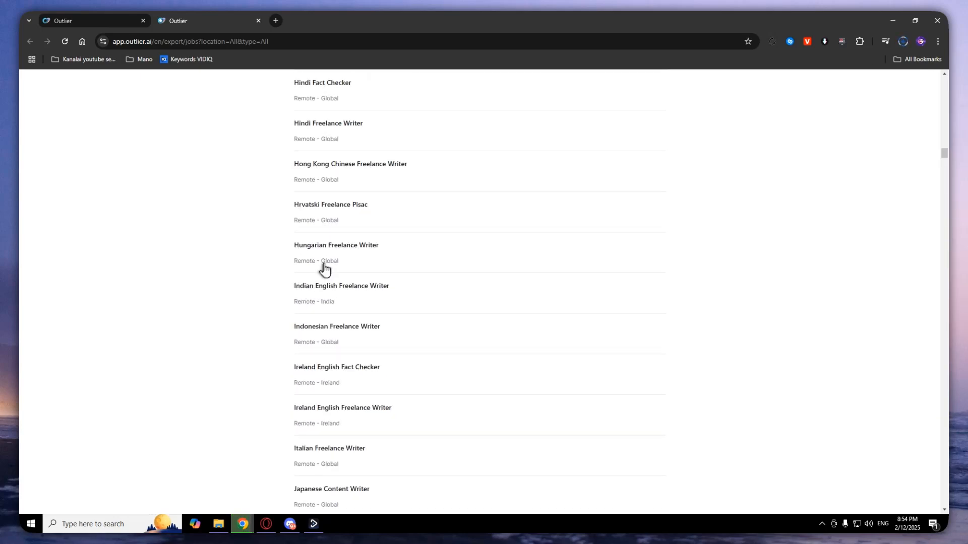
click(331, 204)
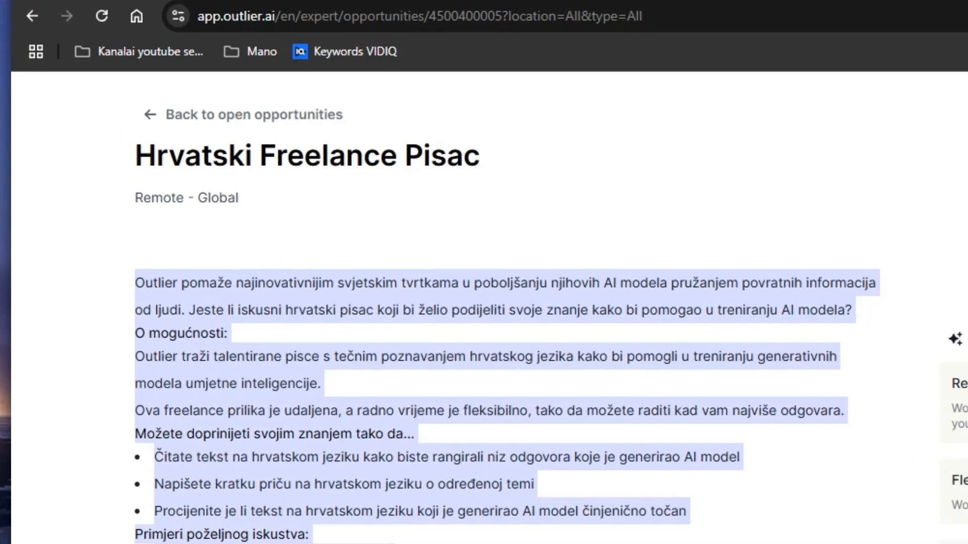
- Agree to the Terms of Use and Privacy Policy on its sign-up page
scroll(down, 3)
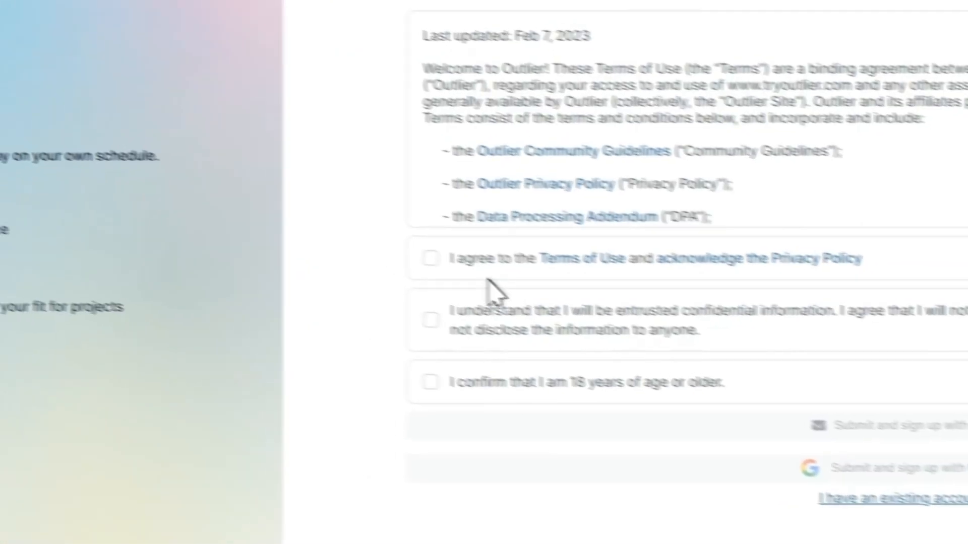
click(430, 258)
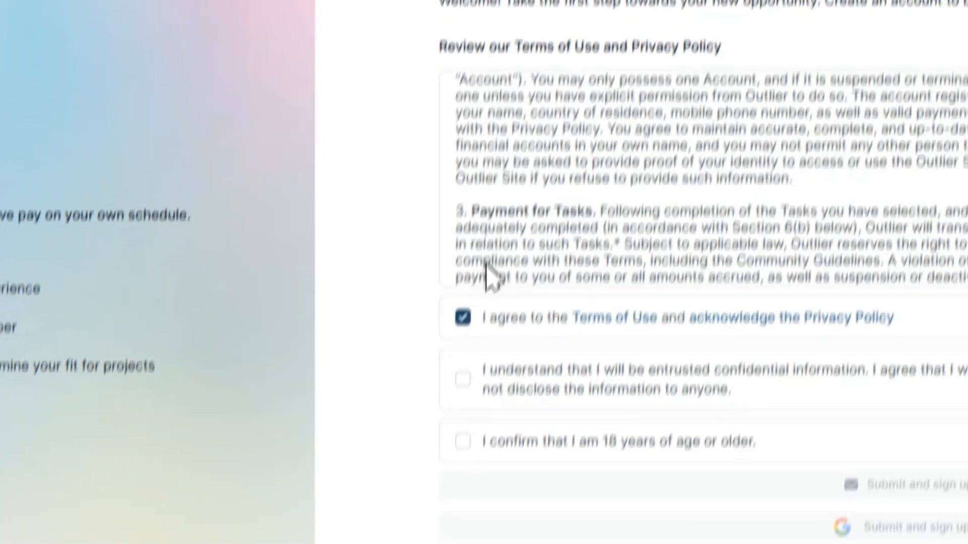